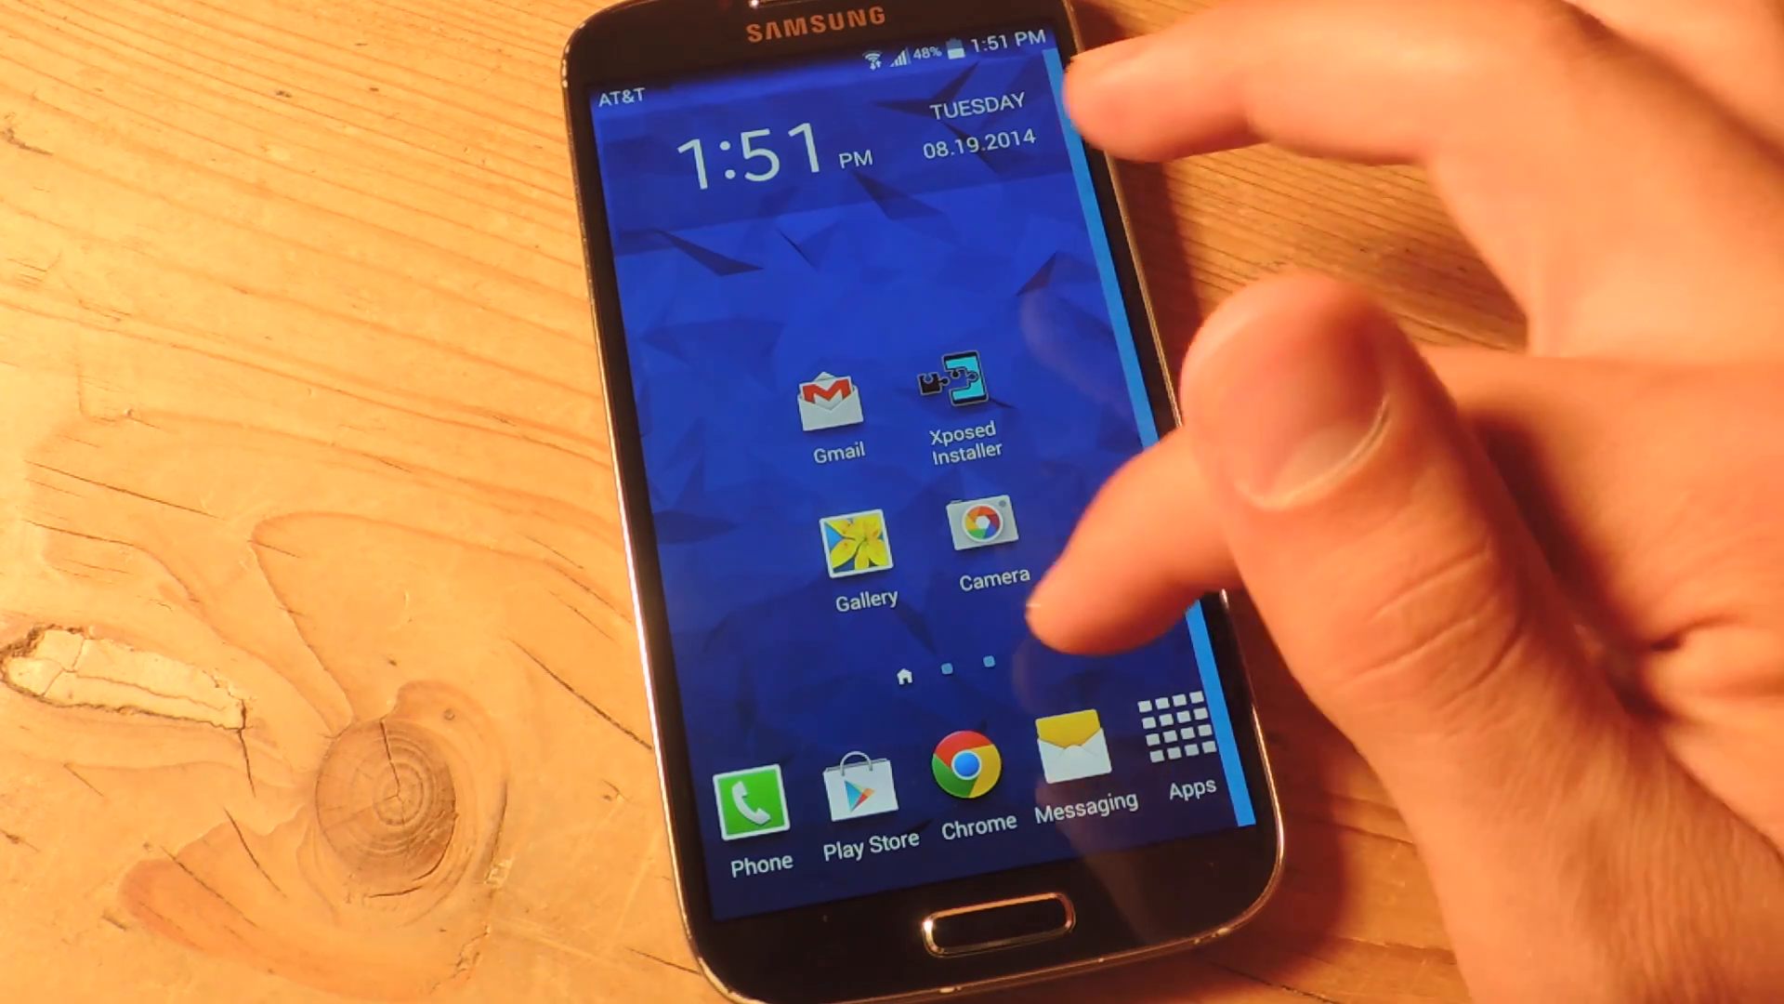
# Show all installed apps and swipe through the drawer pages to find Root Browser
pyautogui.click(1186, 727)
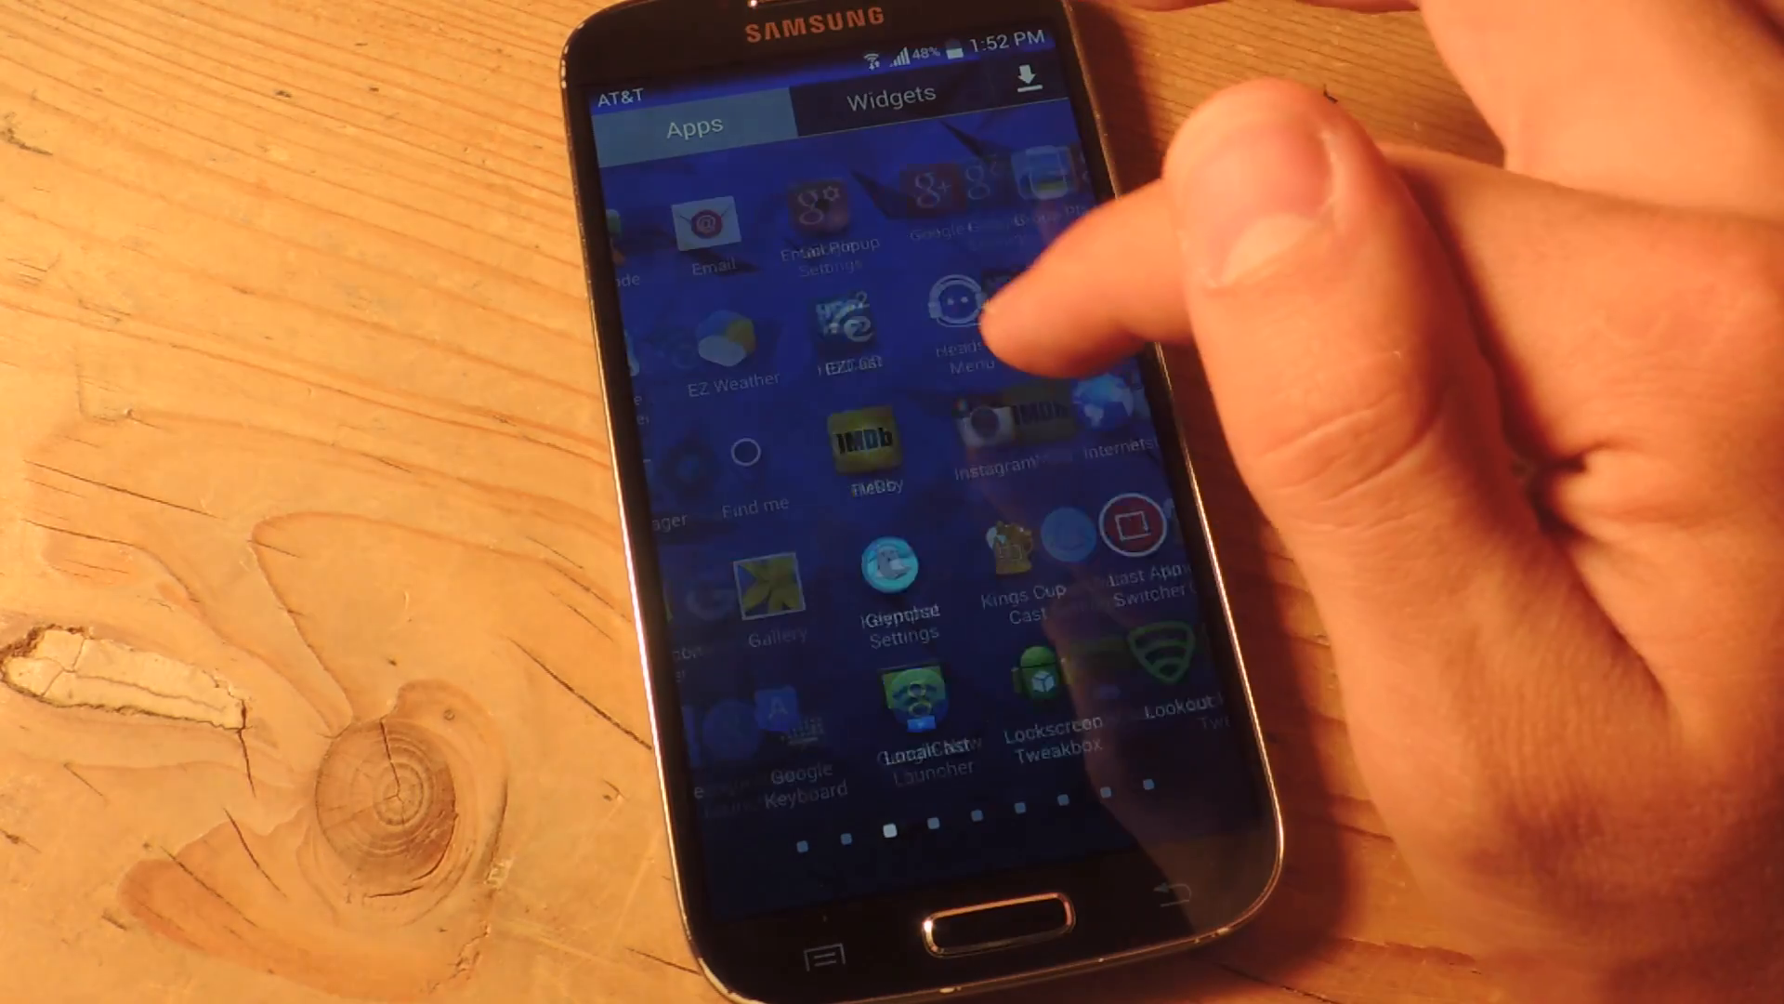
pyautogui.hscroll(-3)
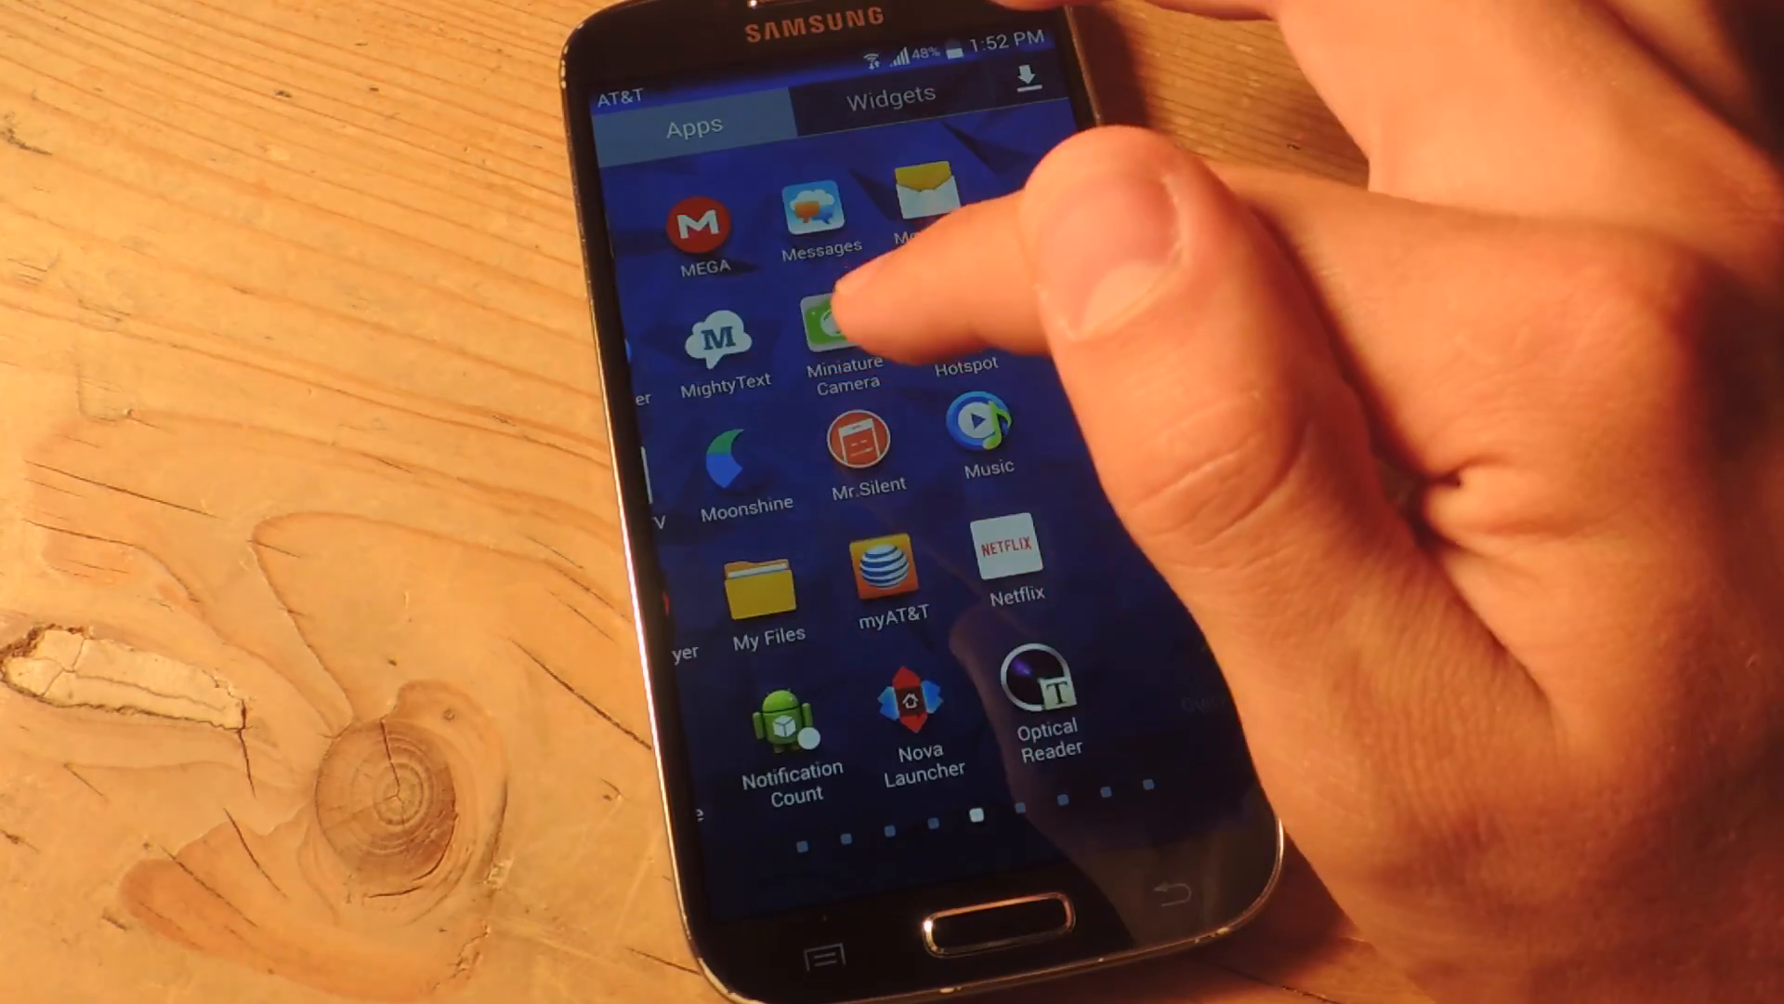
pyautogui.hscroll(-3)
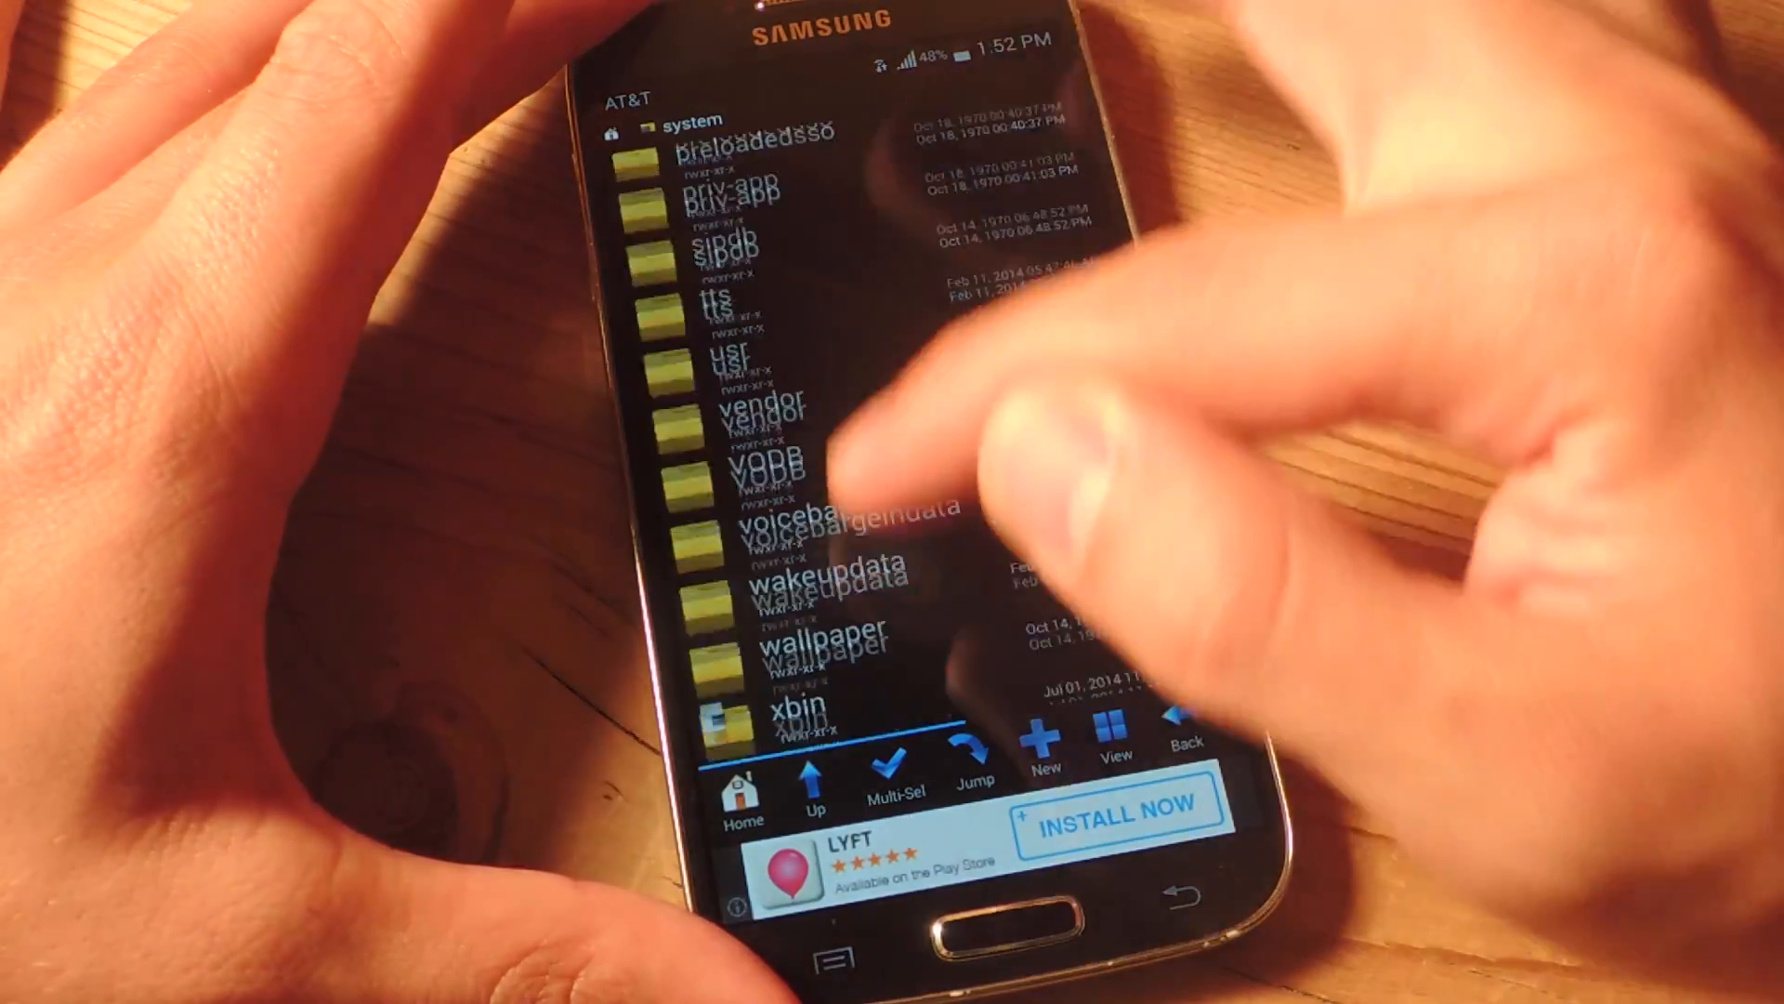
# Scroll the /system folder past xbin and open build.prop in RB Text Editor
pyautogui.scroll(-3)
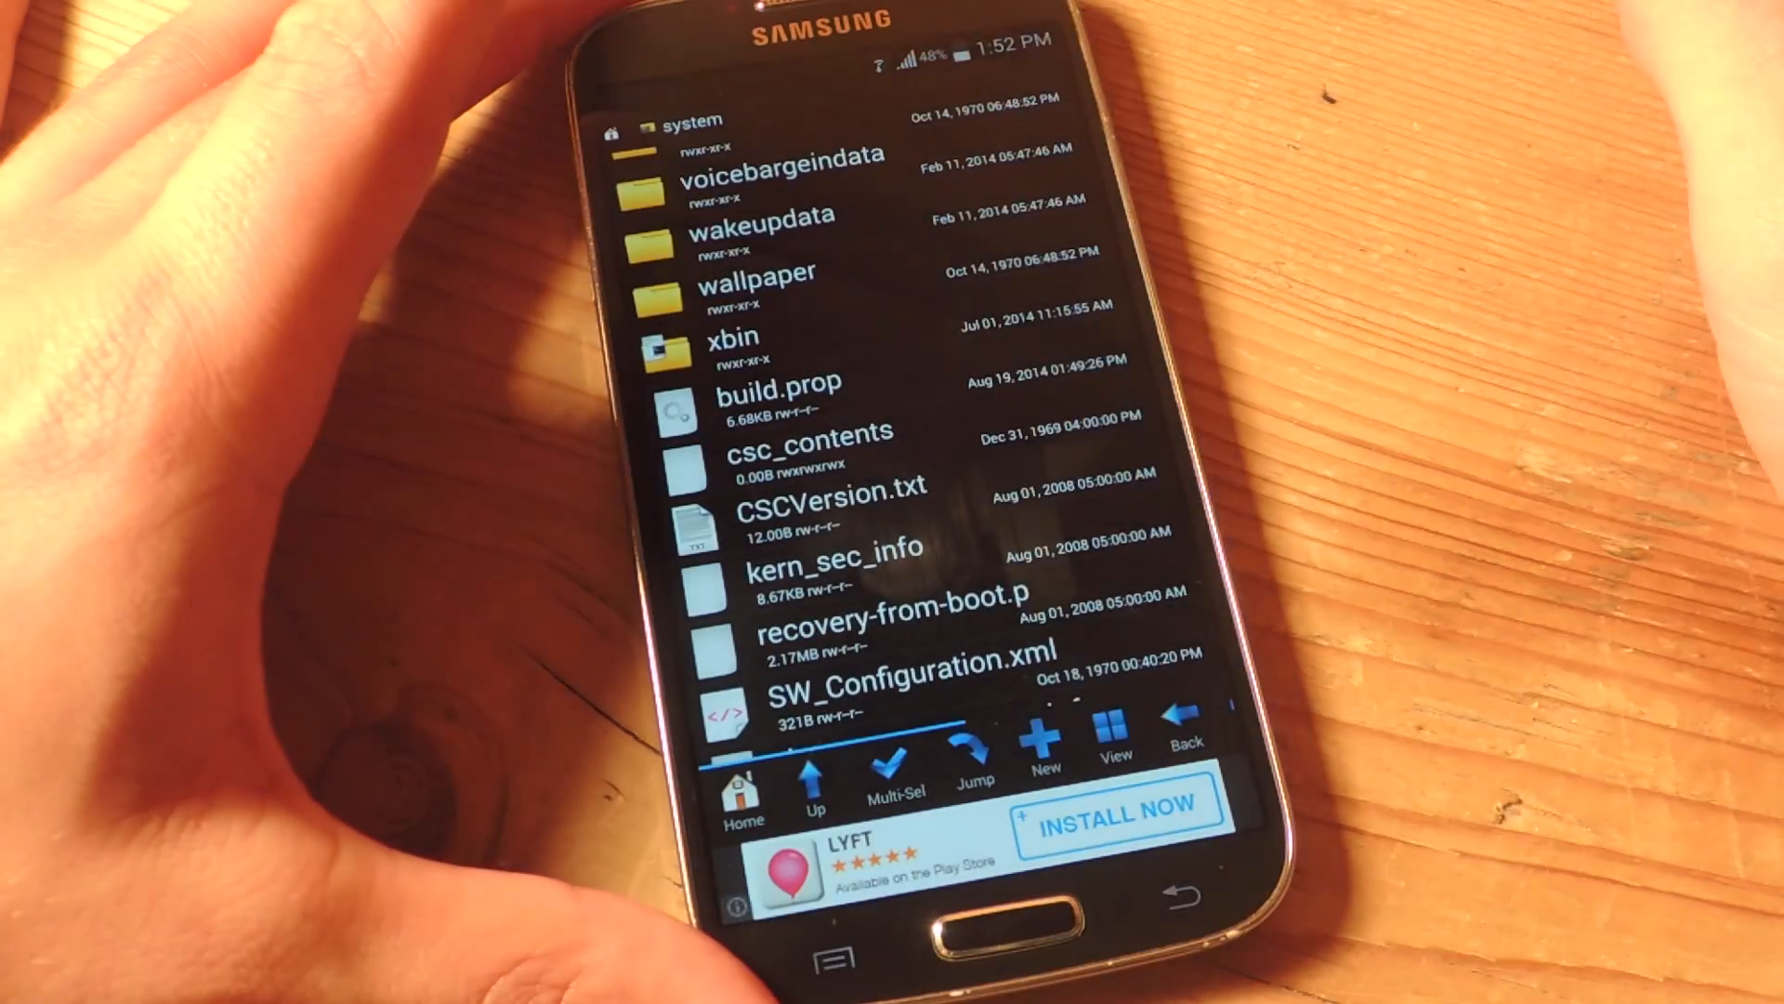
pyautogui.click(777, 392)
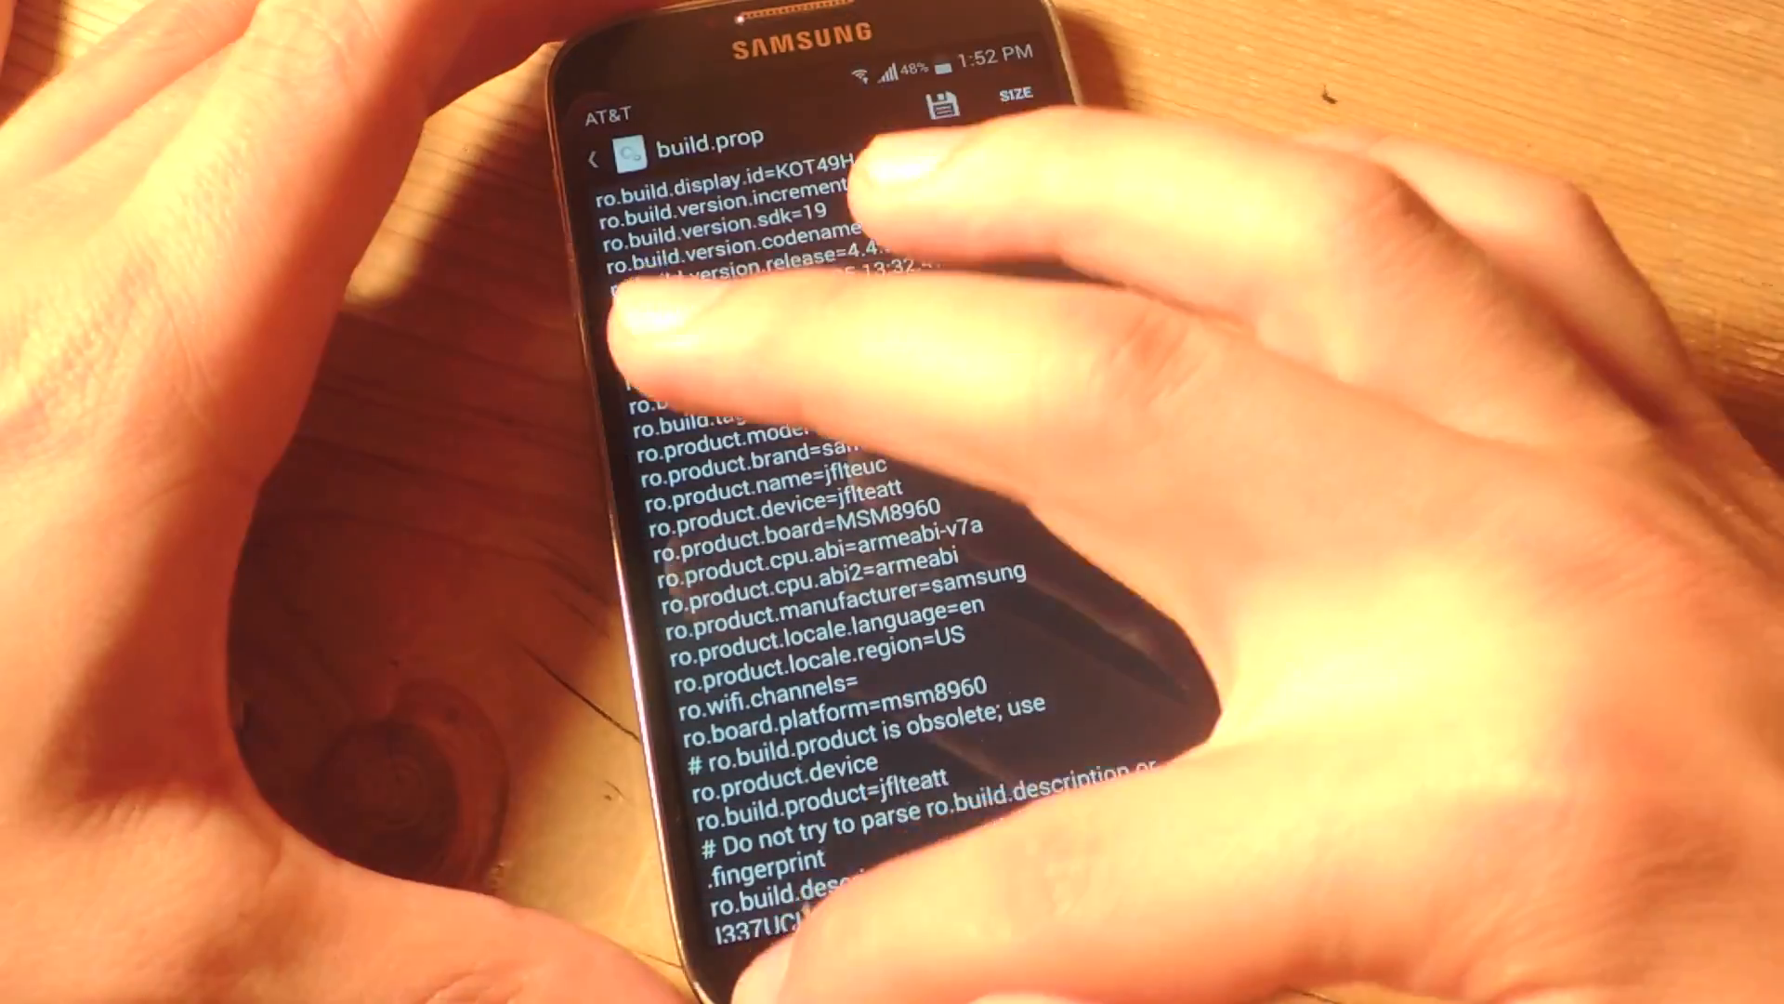
# Scroll build.prop down to the ro.product.name and ro.product.device lines
pyautogui.scroll(-3)
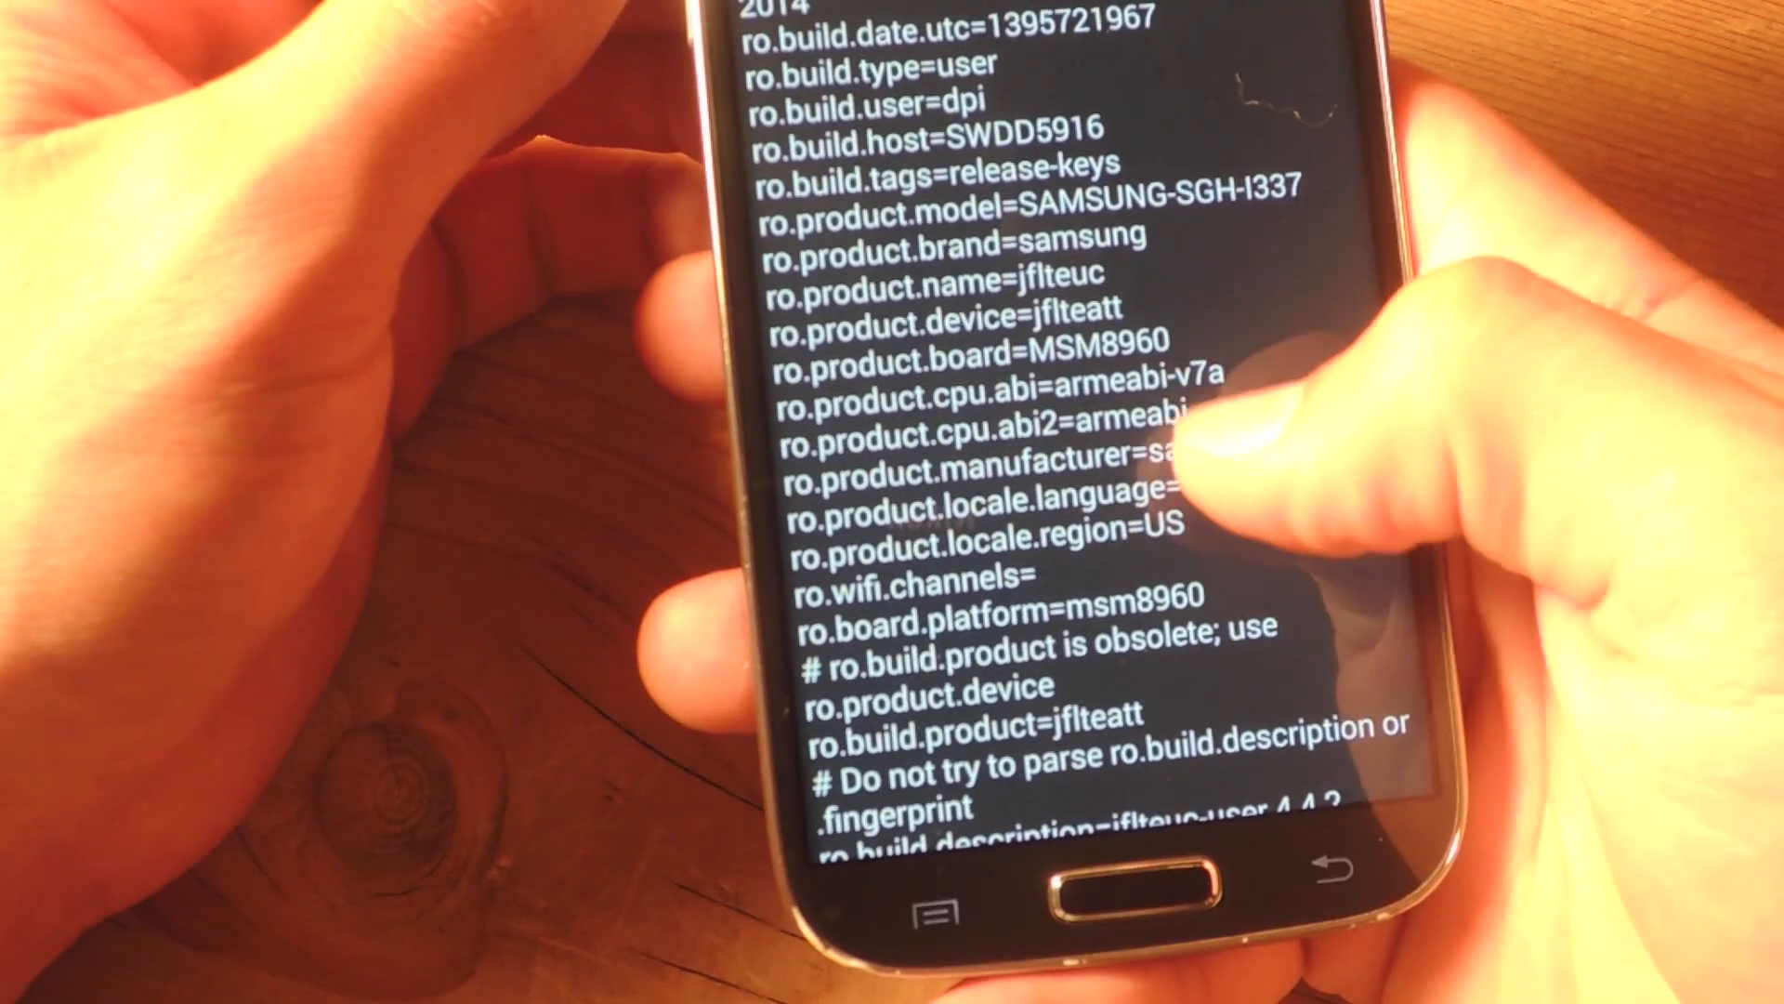
pyautogui.scroll(-3)
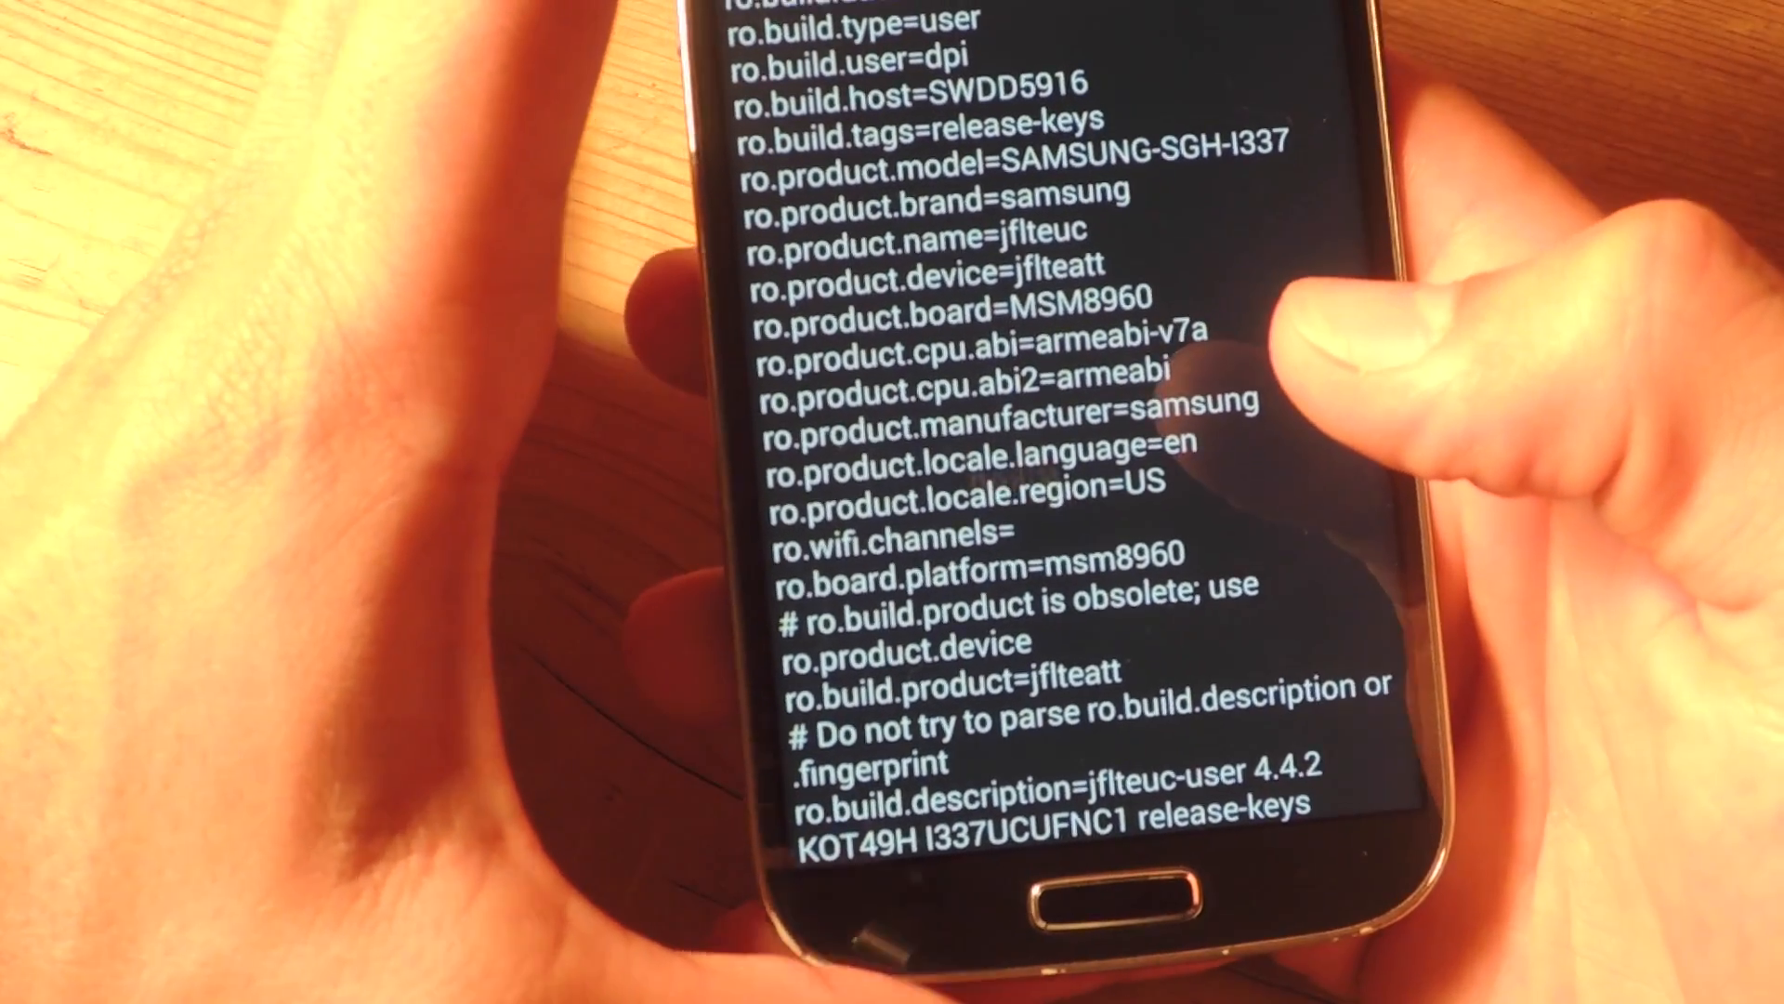
pyautogui.scroll(-3)
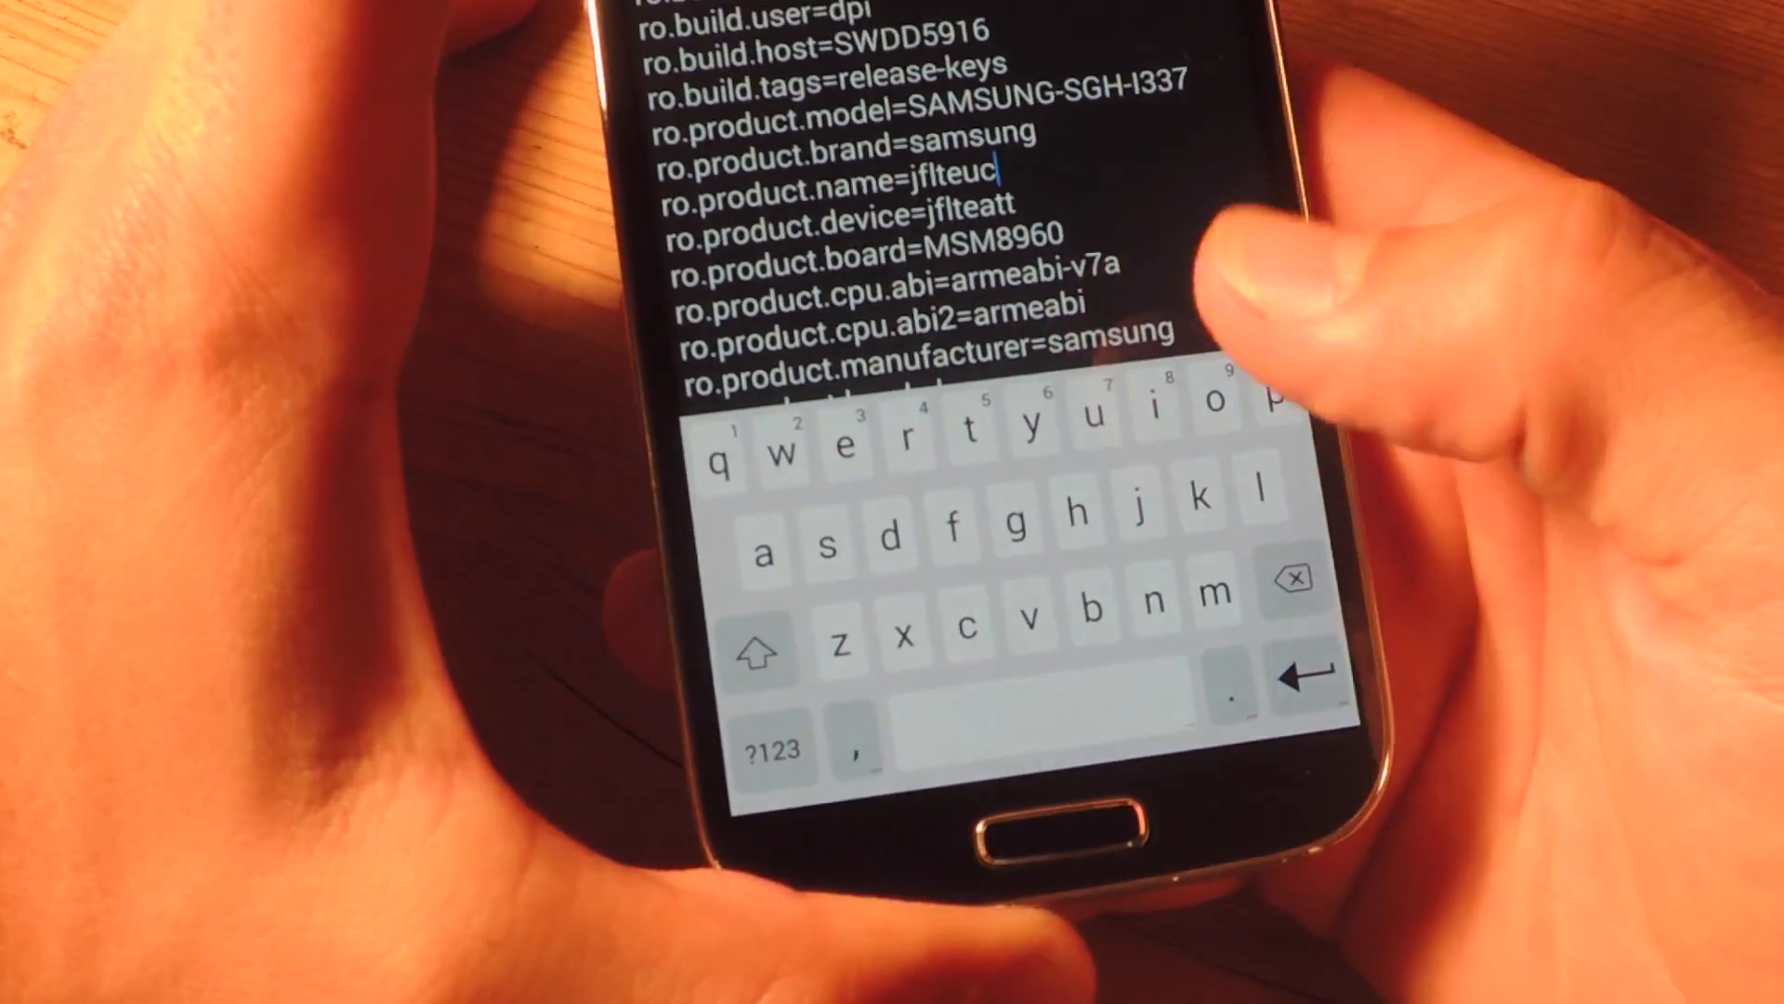
# Set ro.product.name to kltetmo and ro.product.device to klteatt, then save build.prop
pyautogui.click(1298, 574)
pyautogui.write('k')
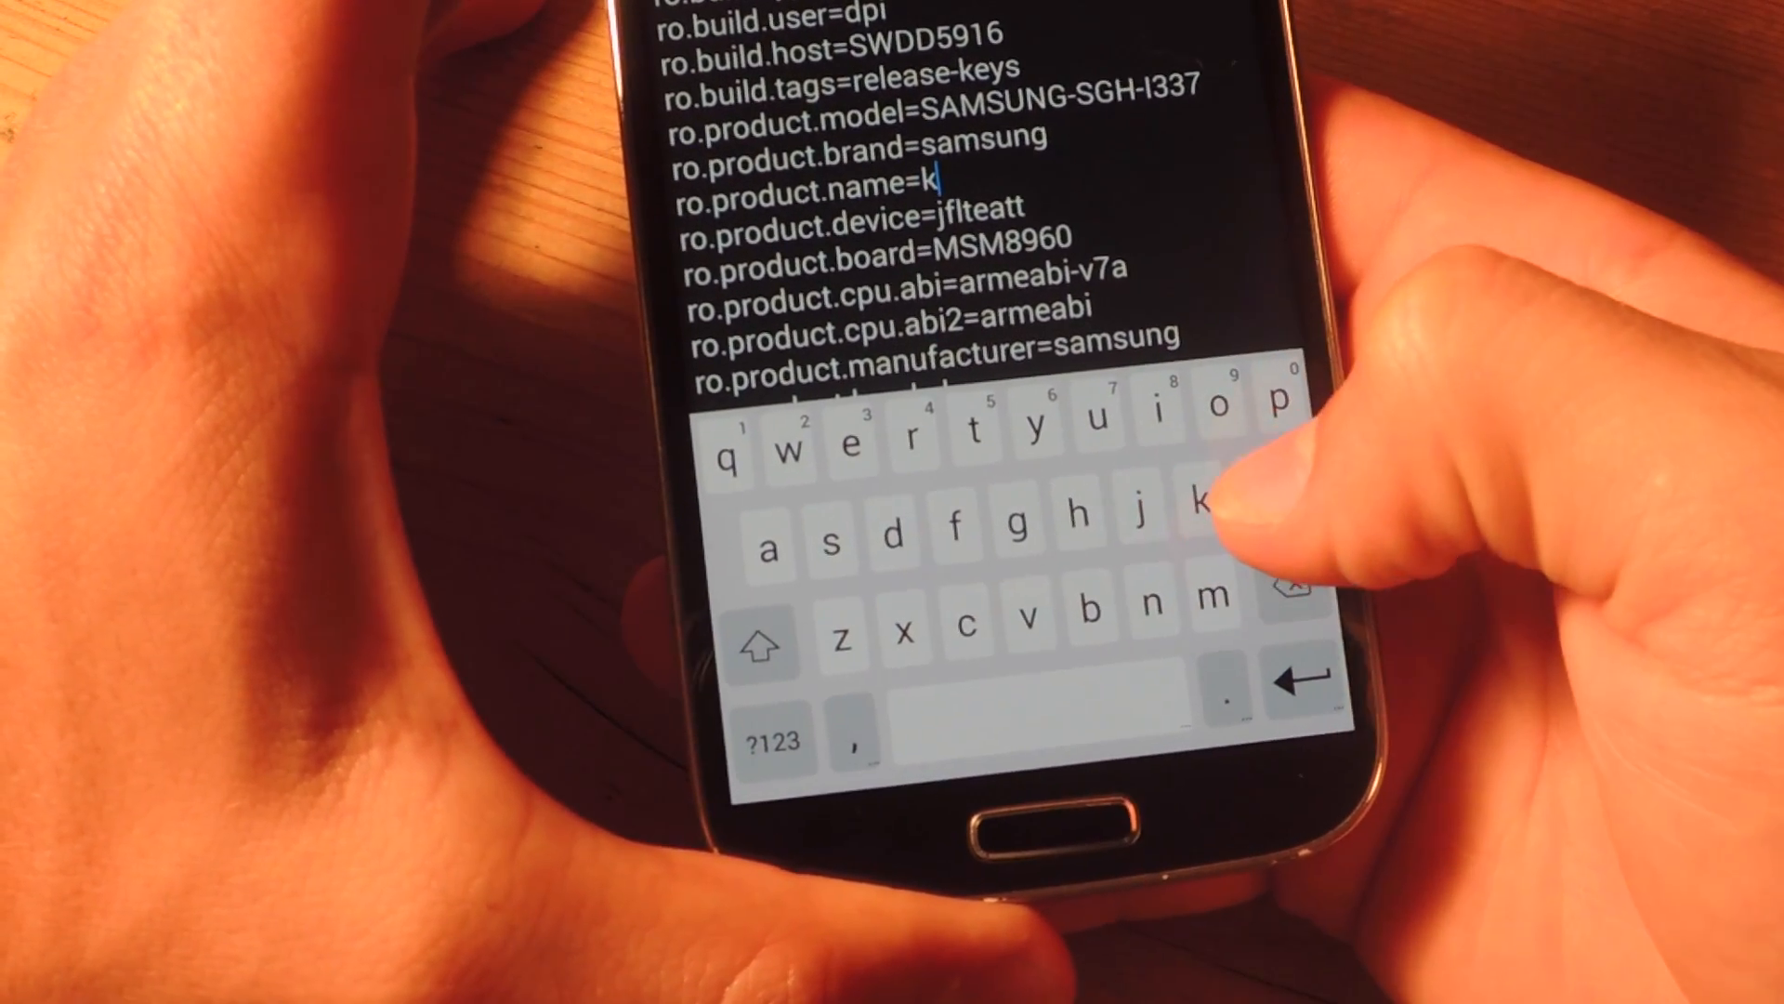
pyautogui.click(1247, 506)
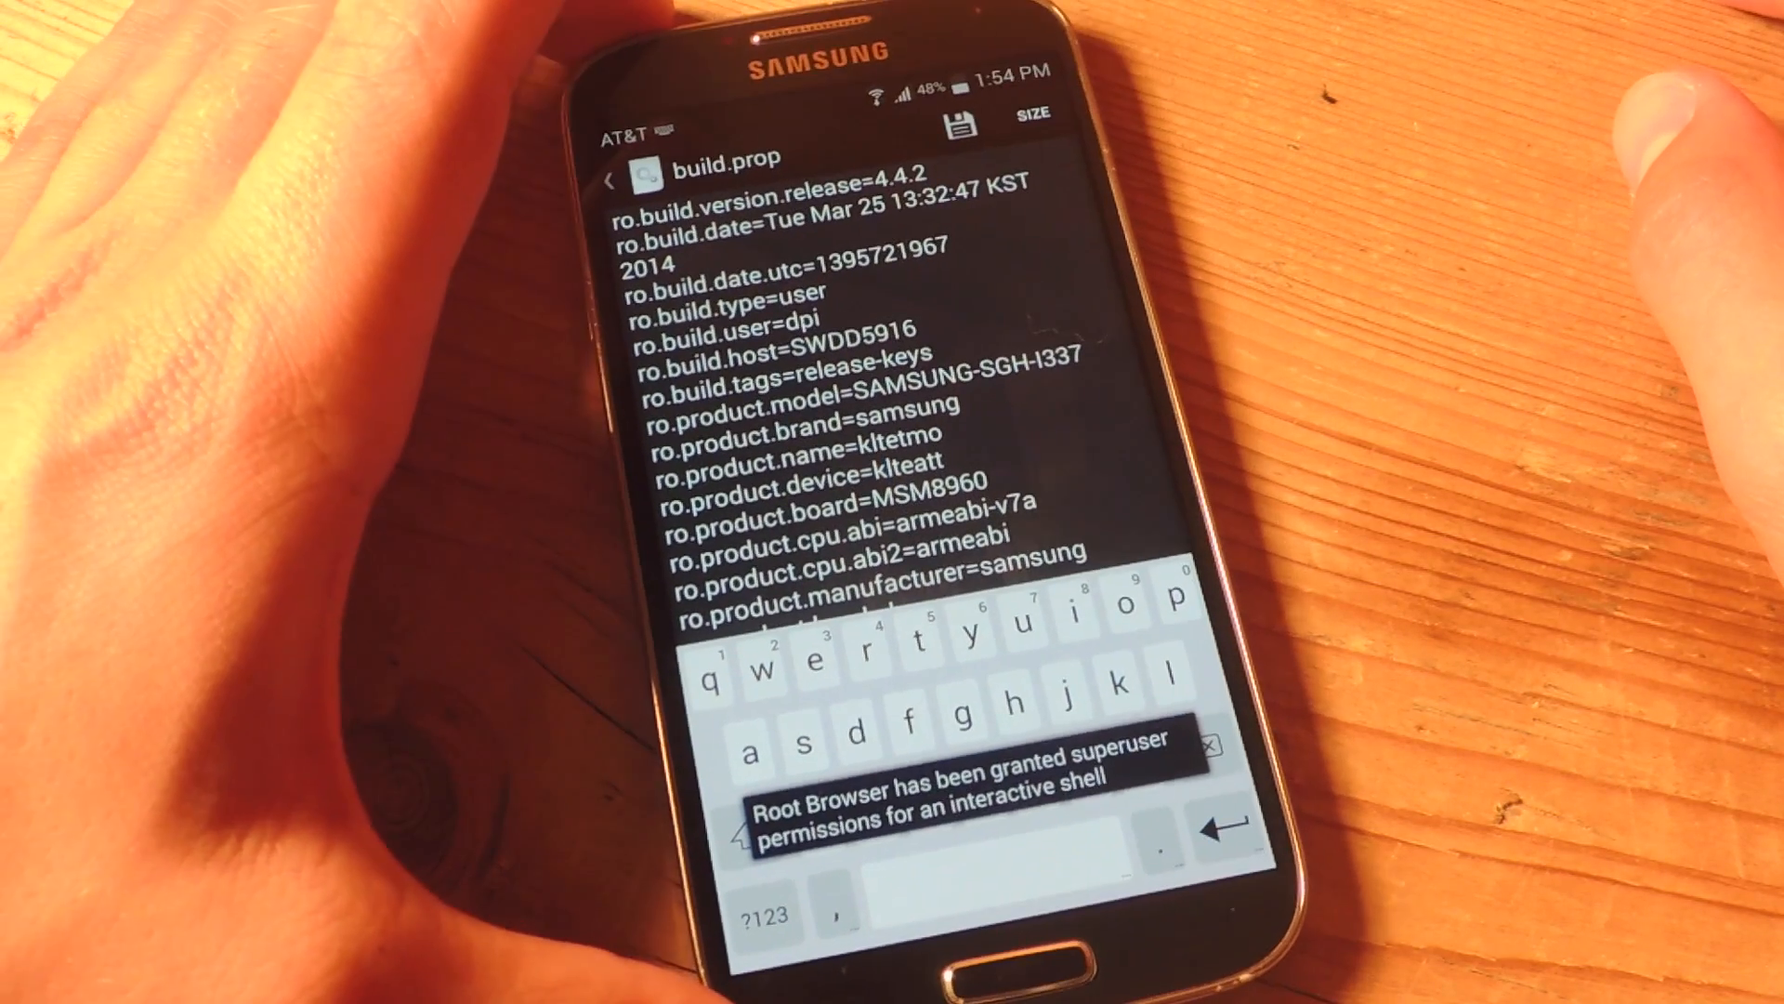
pyautogui.click(961, 124)
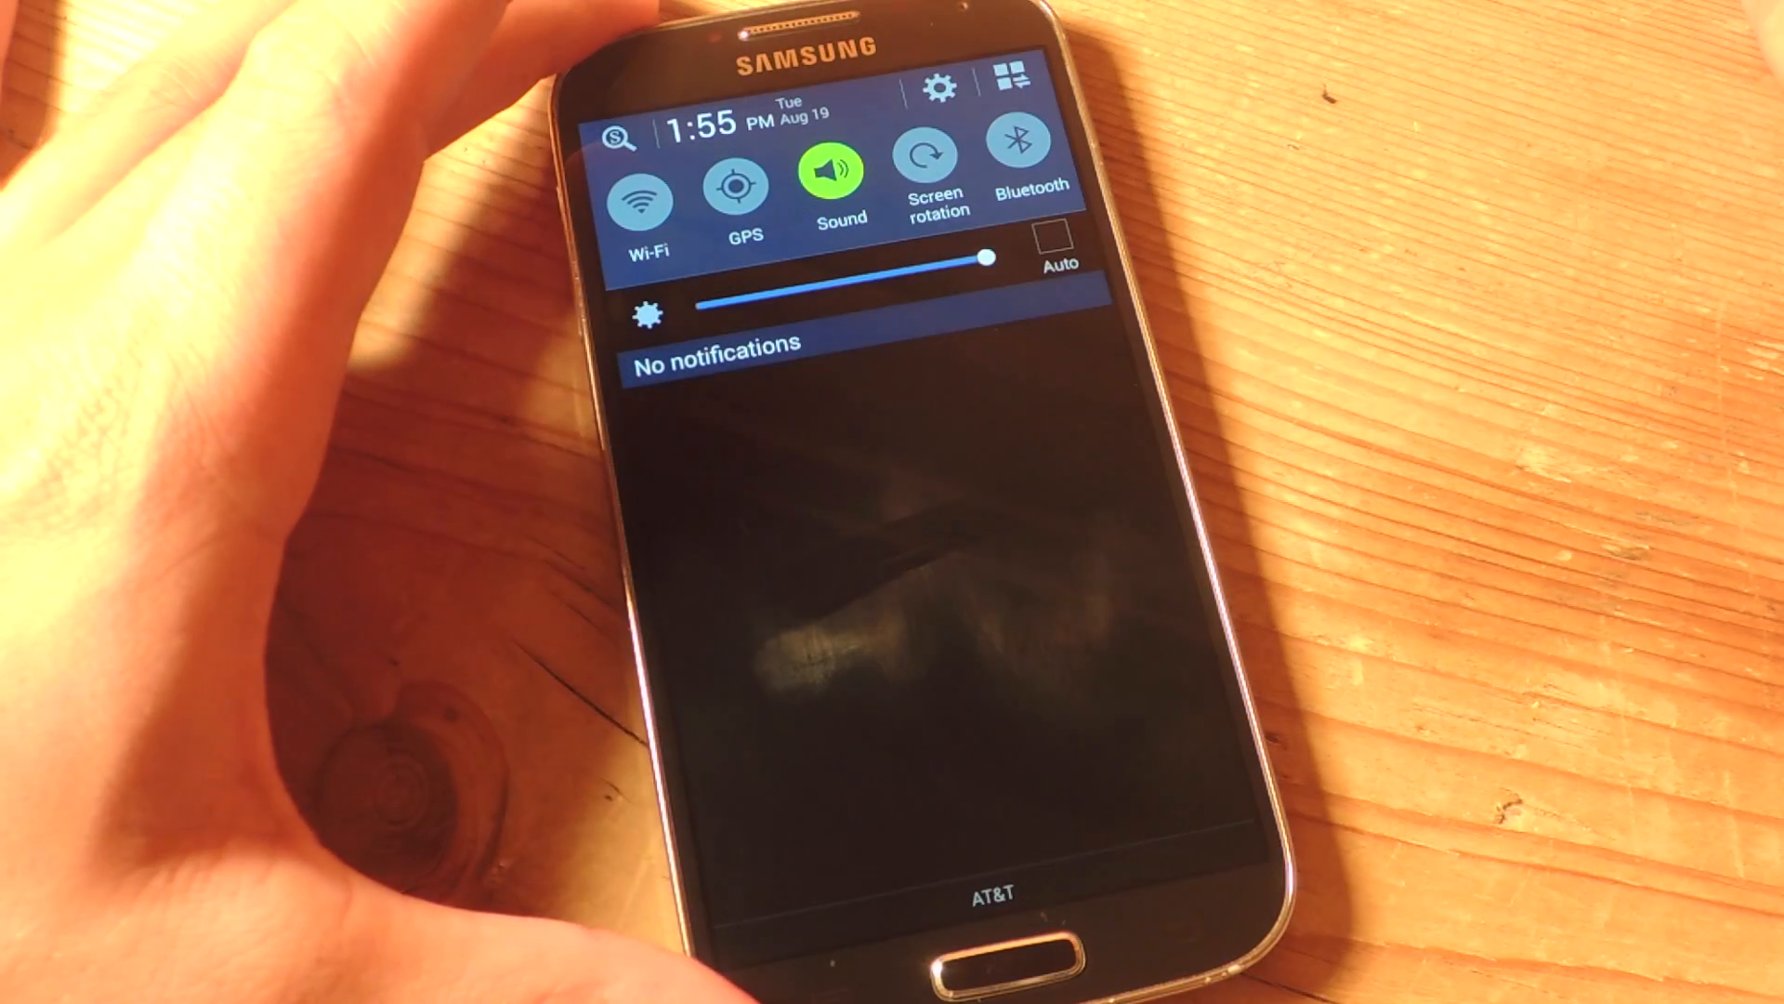
# Expand the full quick settings grid and switch Wi-Fi on
pyautogui.click(1017, 71)
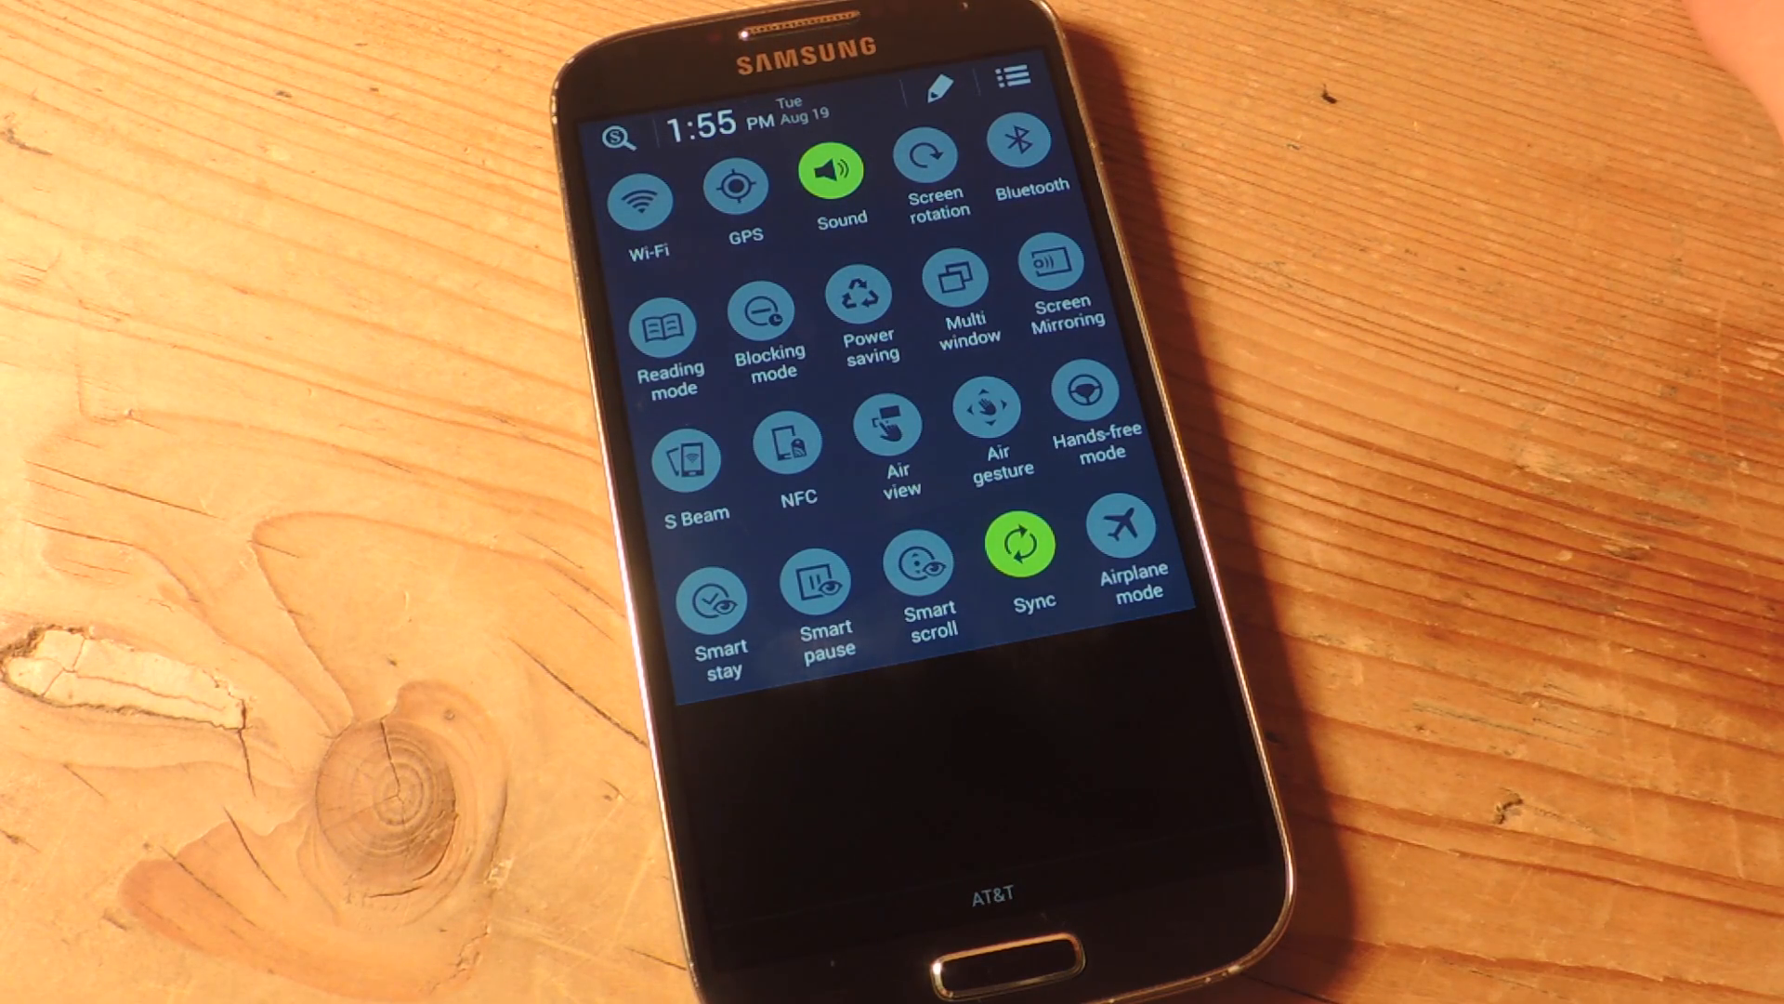
pyautogui.click(641, 199)
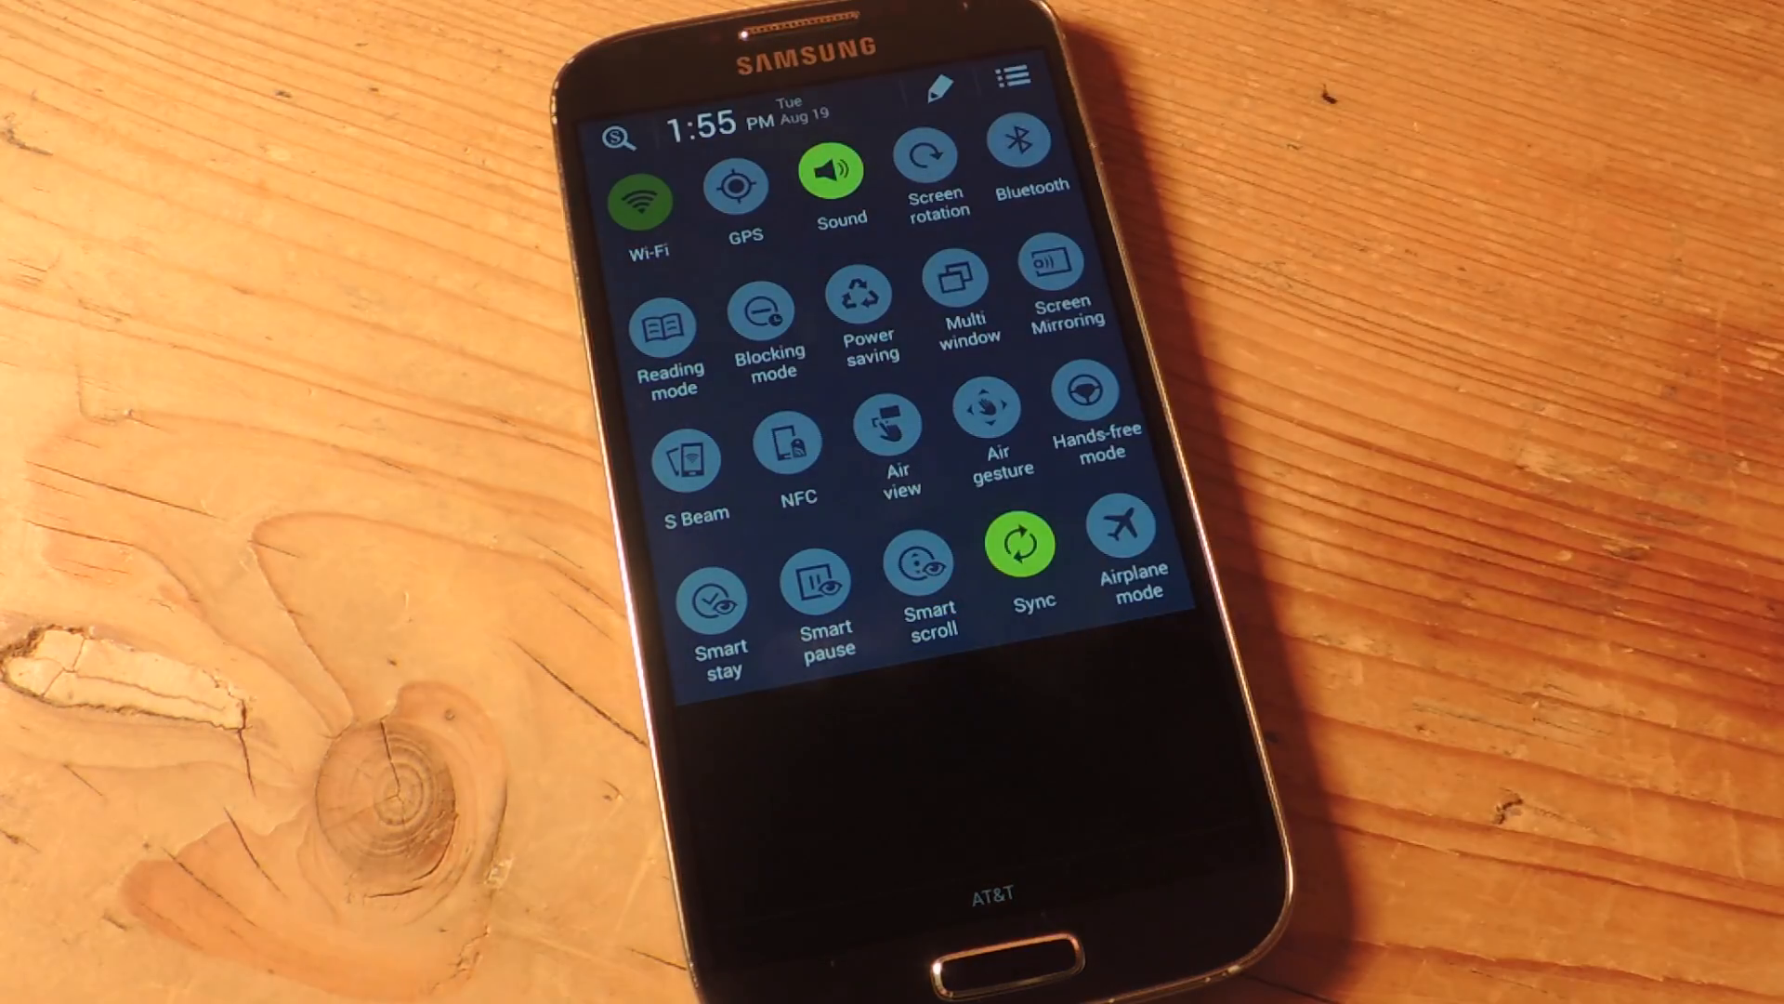